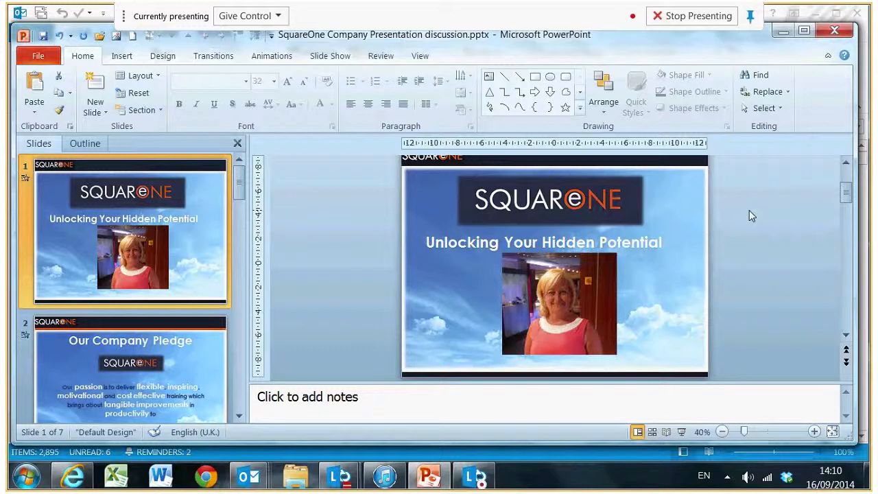
{"action": "mouse_move", "coordinate": [528, 154]}
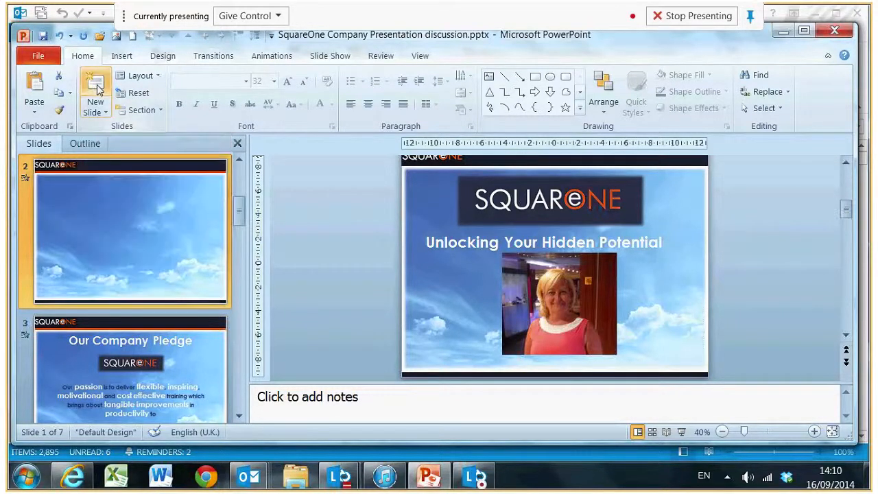
Step: Add a second slide and start inserting a chart from its content placeholder
{"action": "left_click", "coordinate": [95, 89]}
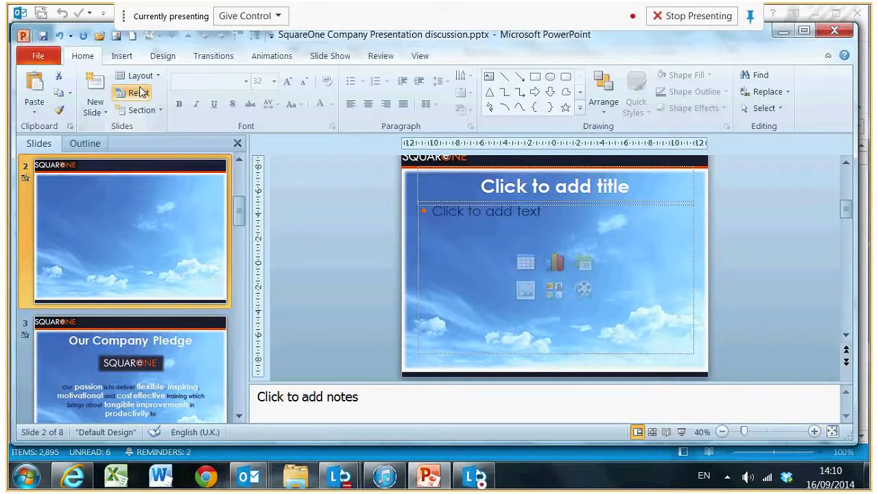
{"action": "mouse_move", "coordinate": [555, 264]}
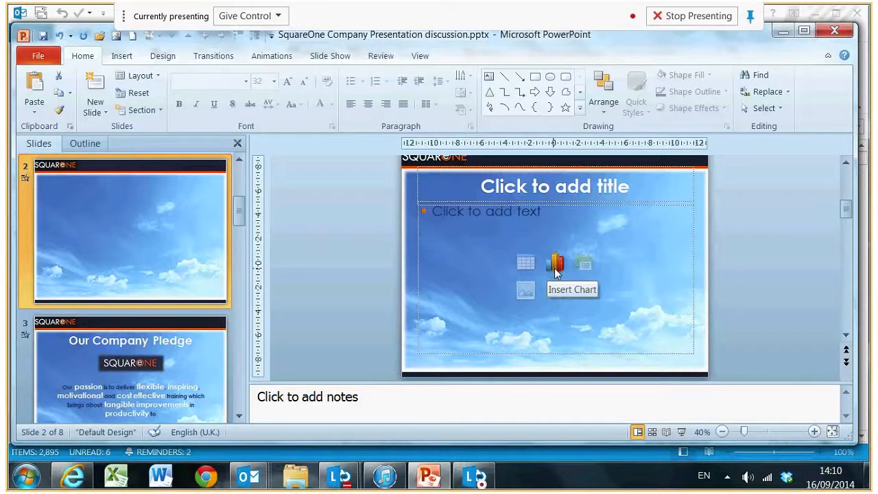
{"action": "left_click", "coordinate": [555, 263]}
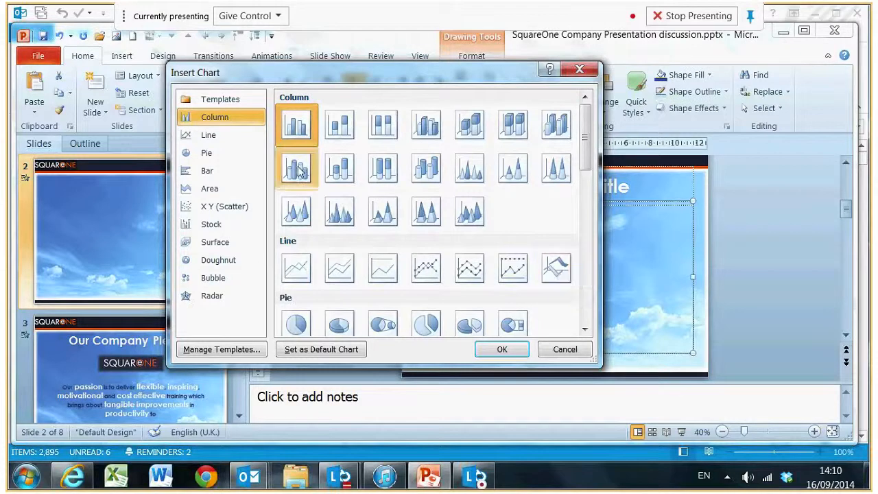
{"action": "mouse_move", "coordinate": [297, 125]}
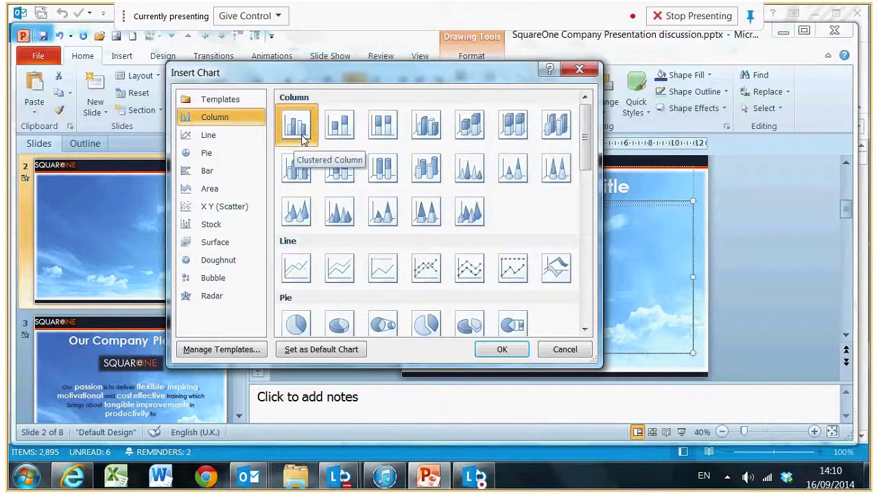
{"action": "mouse_move", "coordinate": [502, 349]}
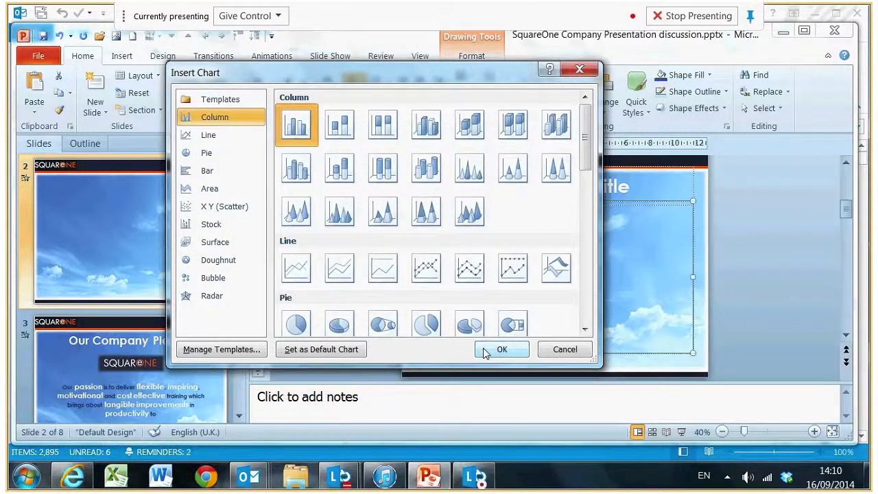
Step: Insert the clustered column chart and relabel its data as Jan series and Horror category onward
{"action": "left_click", "coordinate": [501, 349]}
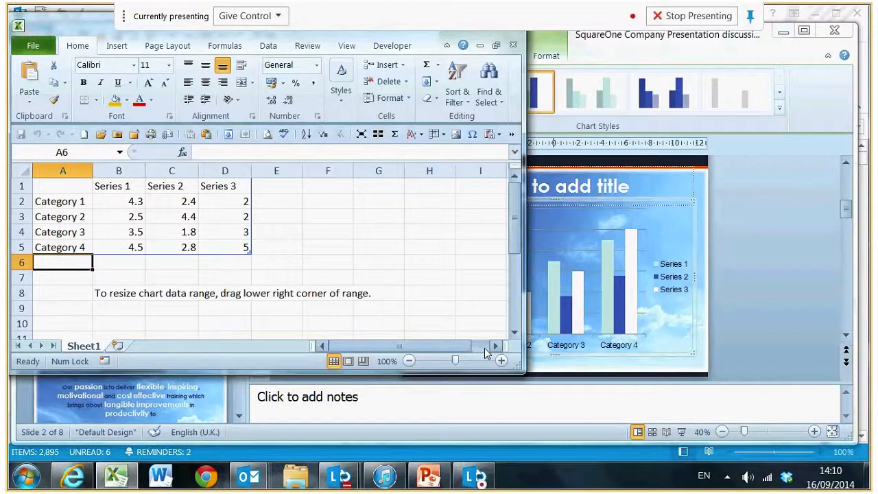
{"action": "mouse_move", "coordinate": [212, 274]}
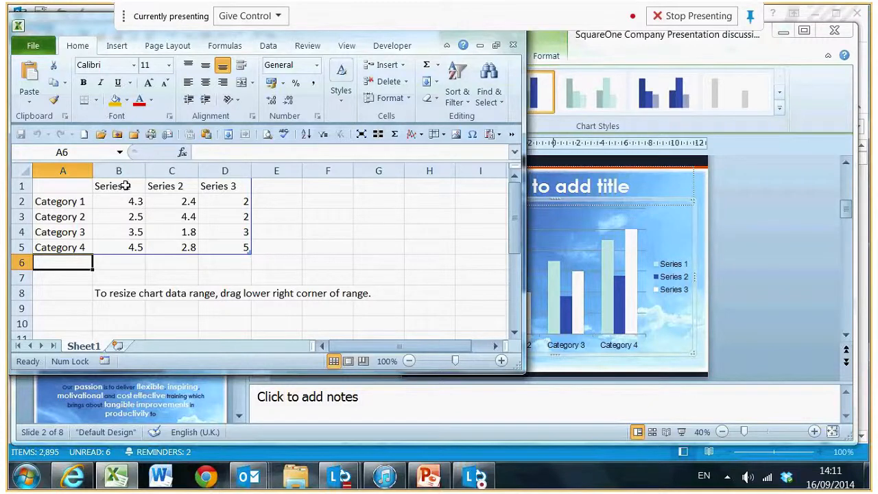
{"action": "left_click", "coordinate": [118, 186]}
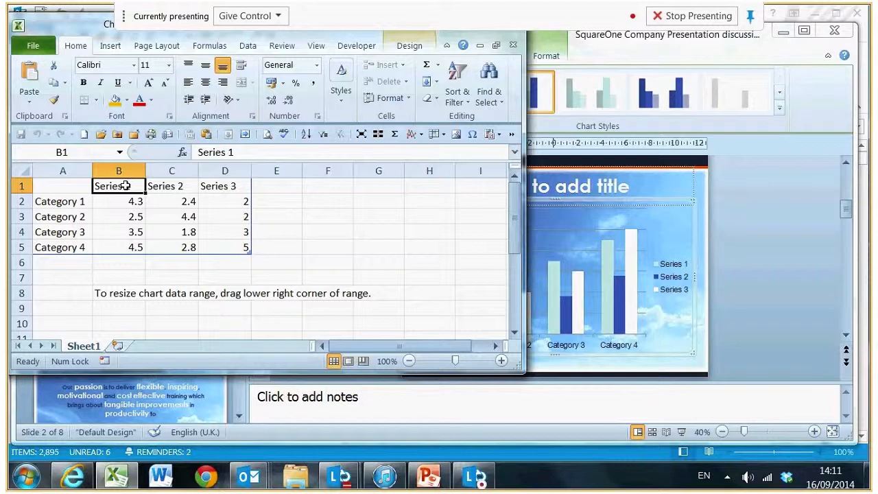
{"action": "type", "text": "Jan"}
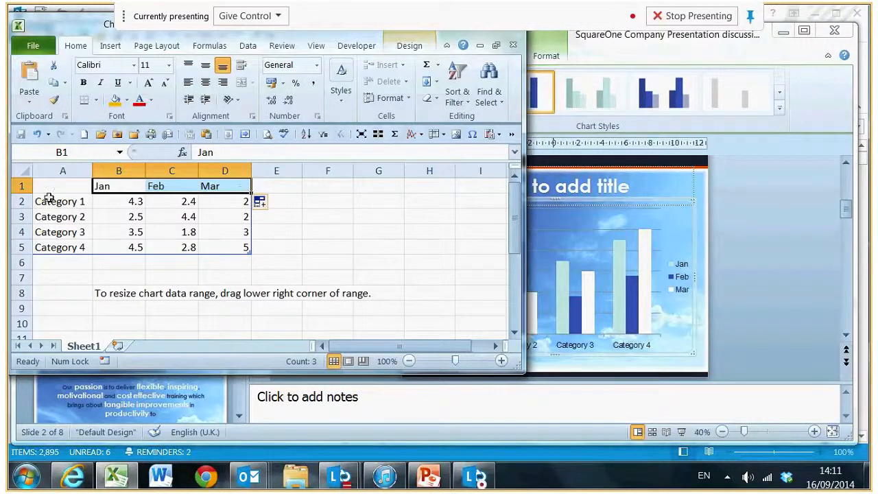
{"action": "left_click", "coordinate": [62, 201]}
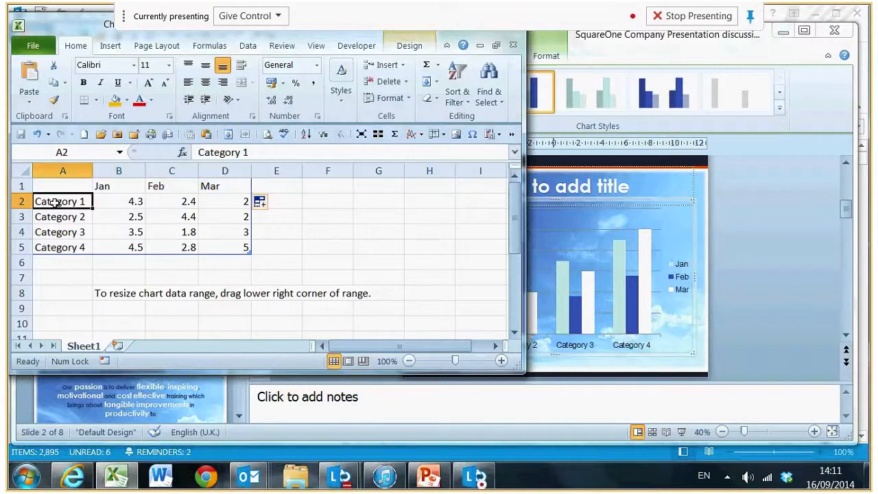
{"action": "type", "text": "Horror"}
{"action": "left_click", "coordinate": [63, 232]}
{"action": "type", "text": "Romance"}
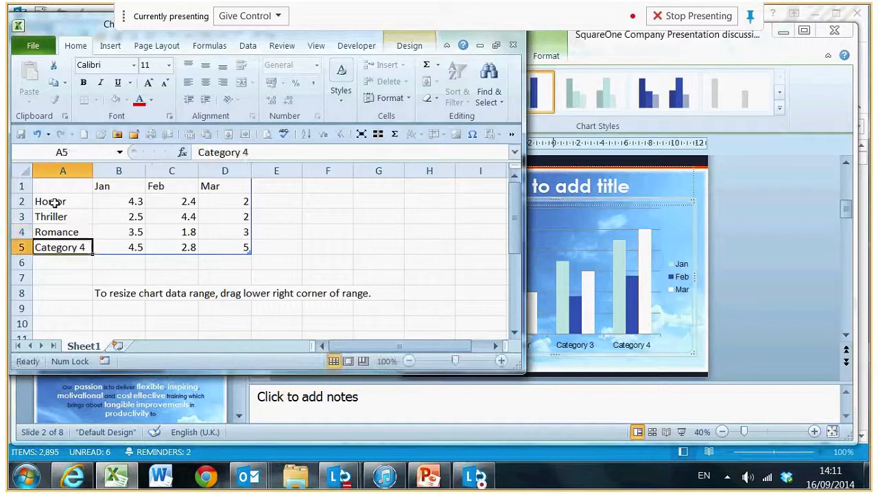
{"action": "type", "text": "Comedy"}
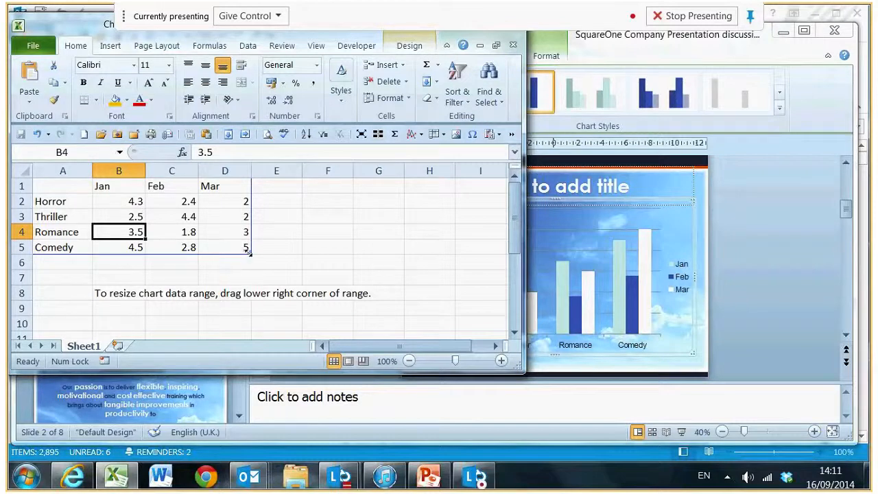
{"action": "mouse_move", "coordinate": [249, 274]}
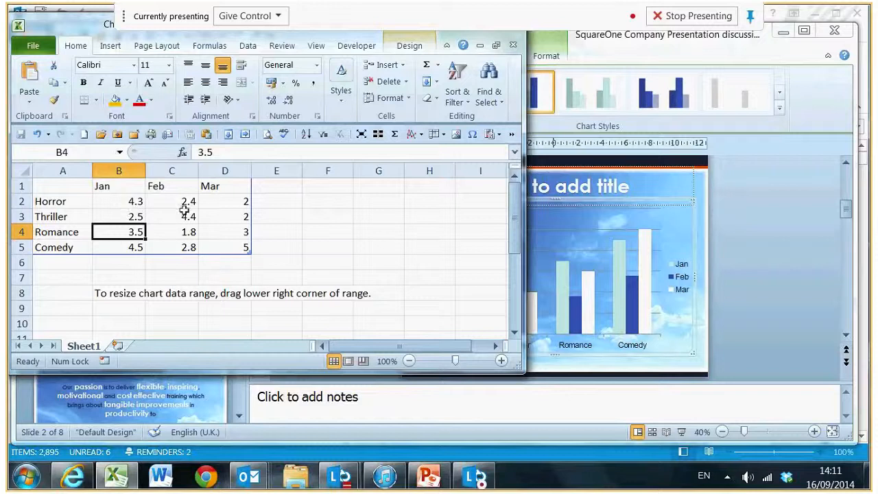
{"action": "mouse_move", "coordinate": [218, 240]}
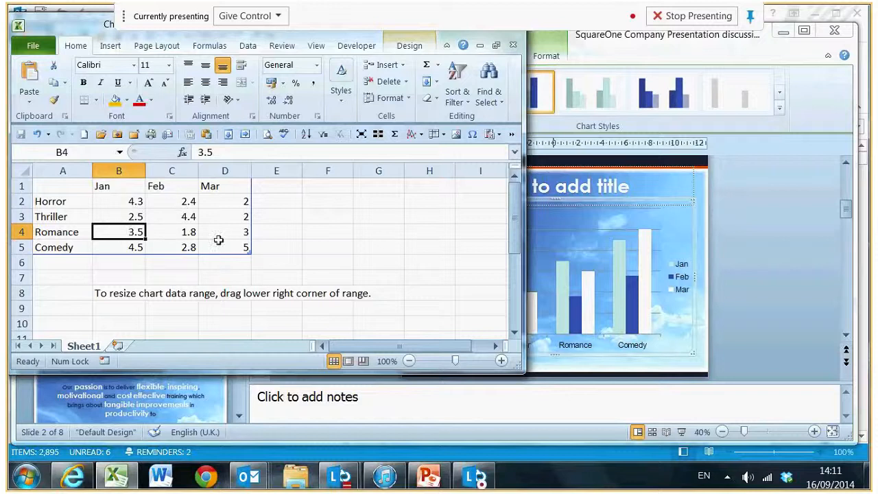
{"action": "mouse_move", "coordinate": [134, 246]}
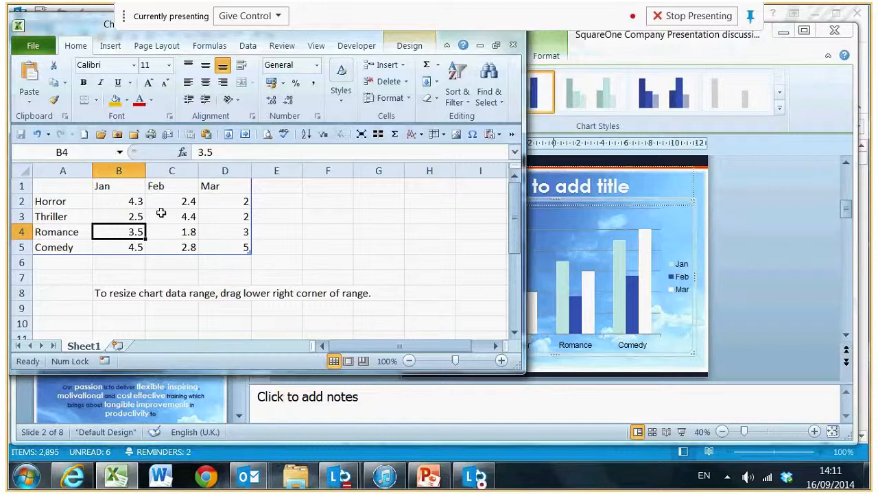
{"action": "mouse_move", "coordinate": [564, 274]}
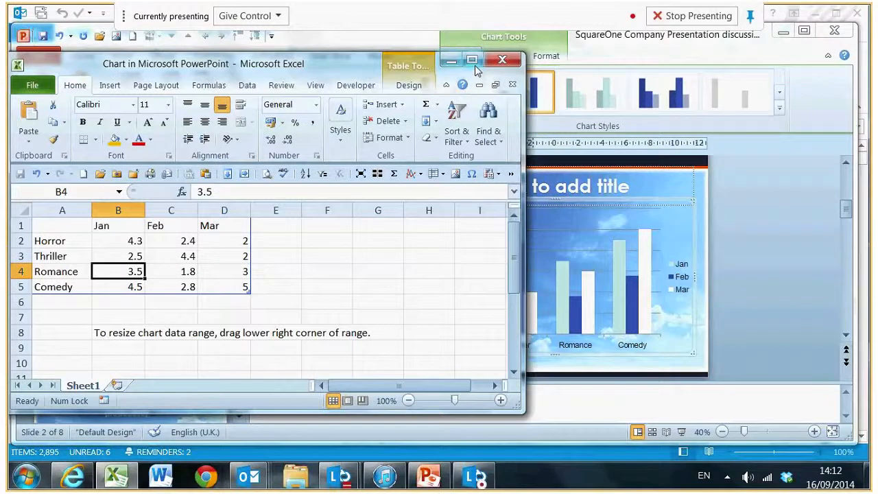
{"action": "mouse_move", "coordinate": [502, 60]}
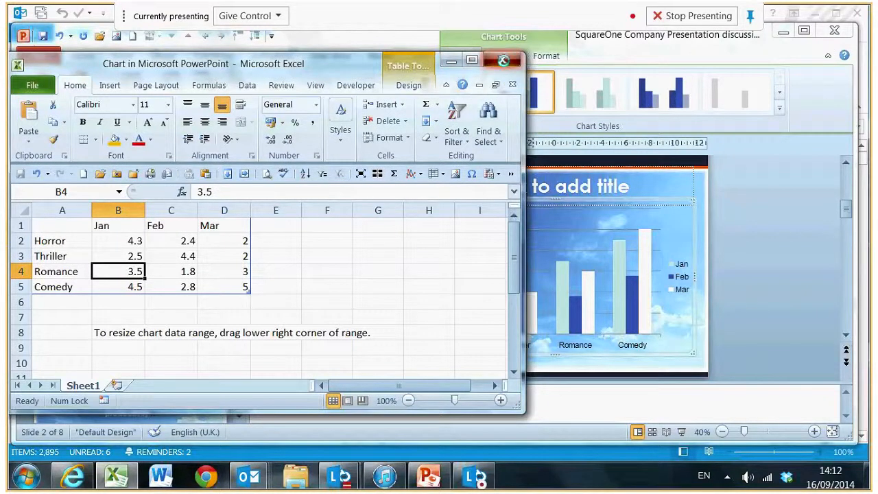
Step: Close the chart data sheet, reopen it, then close it again to view slide 2
{"action": "left_click", "coordinate": [504, 63]}
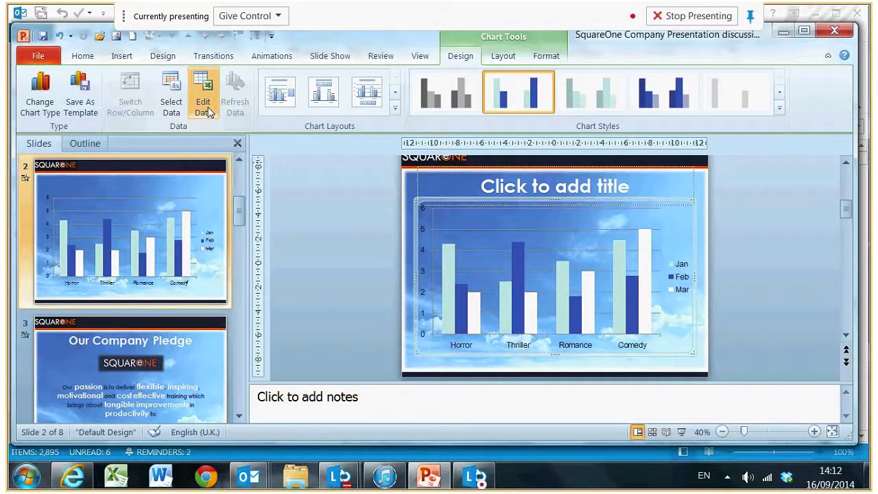
{"action": "left_click", "coordinate": [203, 92]}
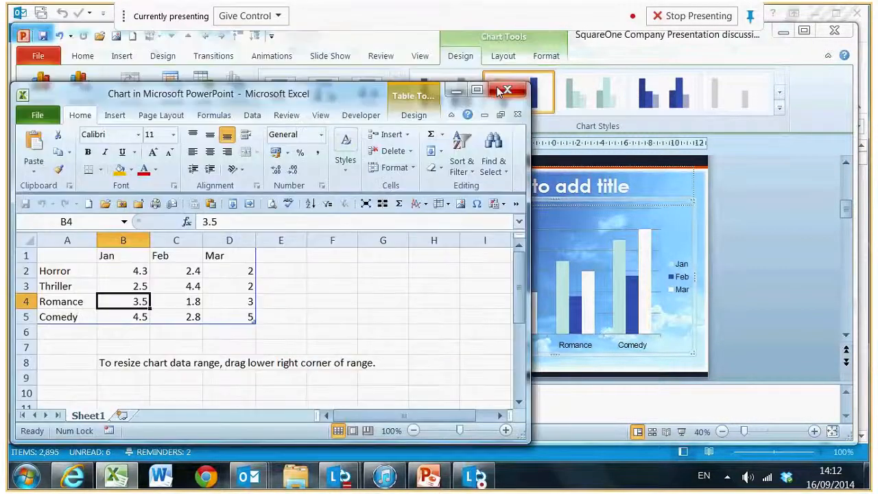
{"action": "left_click", "coordinate": [505, 90]}
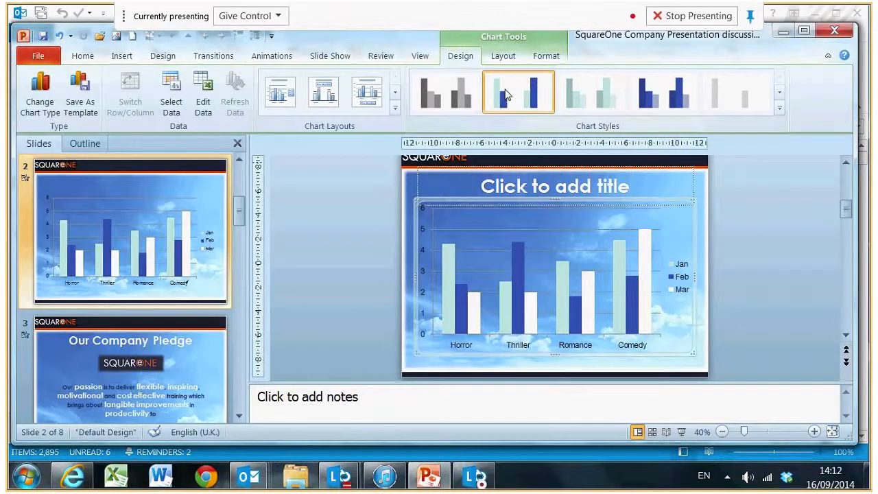
{"action": "mouse_move", "coordinate": [518, 92]}
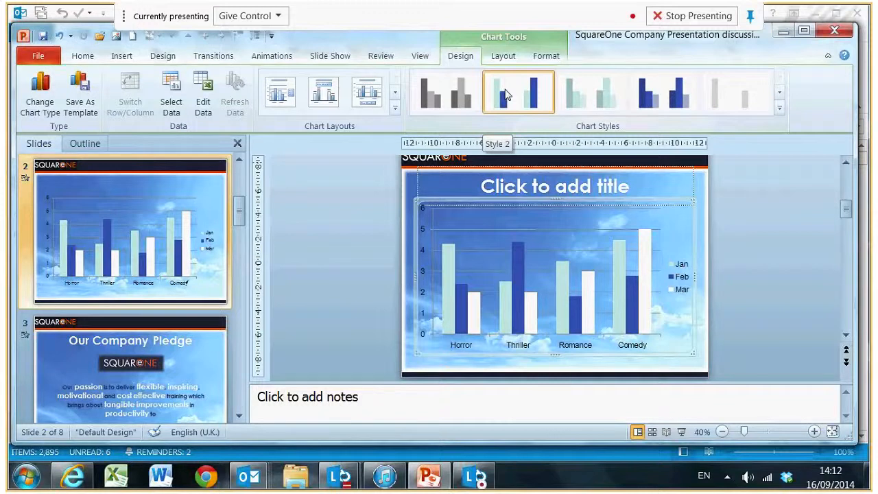
{"action": "mouse_move", "coordinate": [475, 241]}
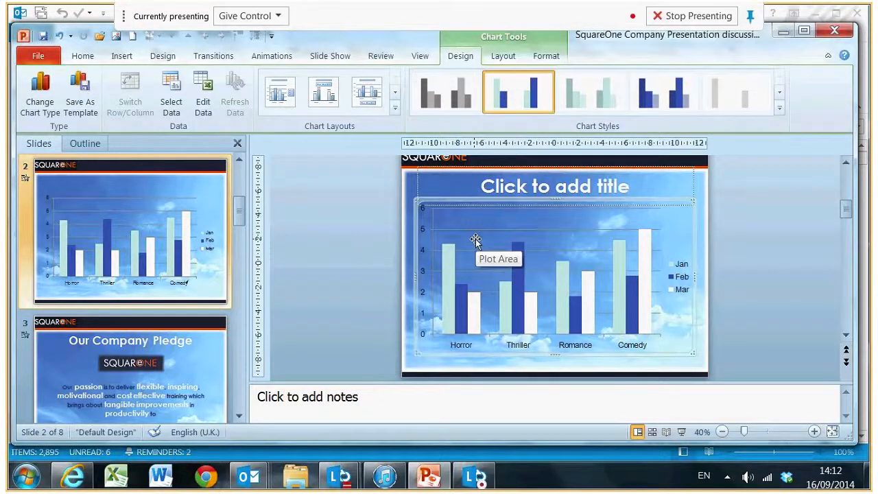
{"action": "mouse_move", "coordinate": [202, 93]}
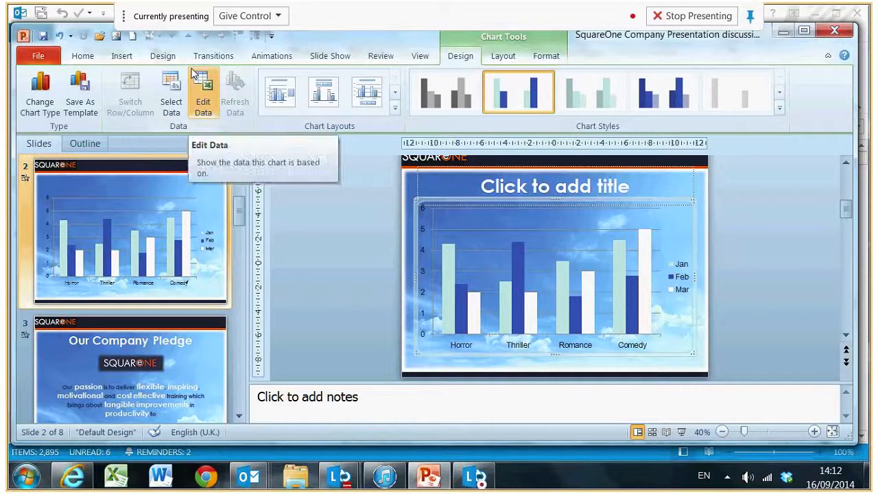
Step: Give the chart an Appear entrance animation sequenced By Element in Series
{"action": "left_click", "coordinate": [272, 55]}
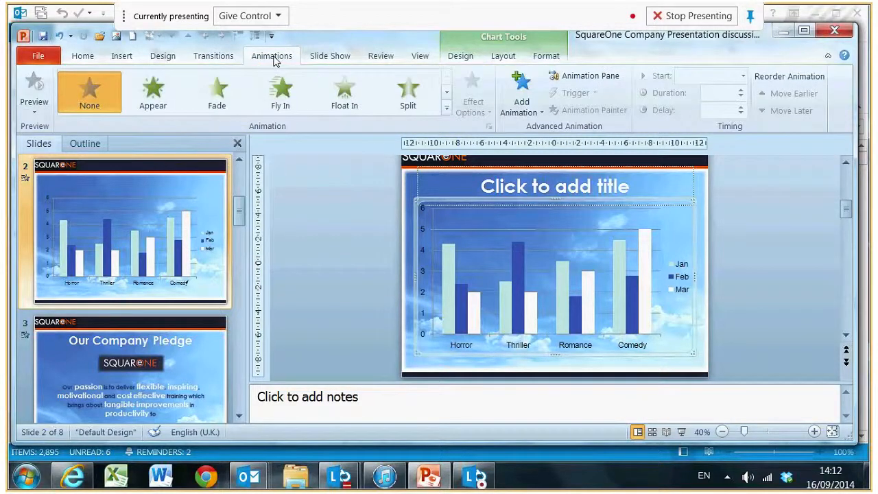
{"action": "mouse_move", "coordinate": [521, 96]}
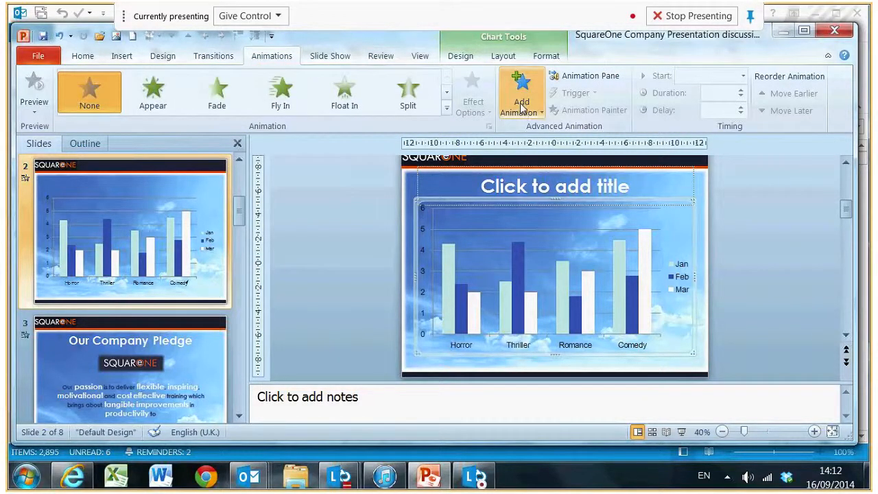
{"action": "mouse_move", "coordinate": [521, 92]}
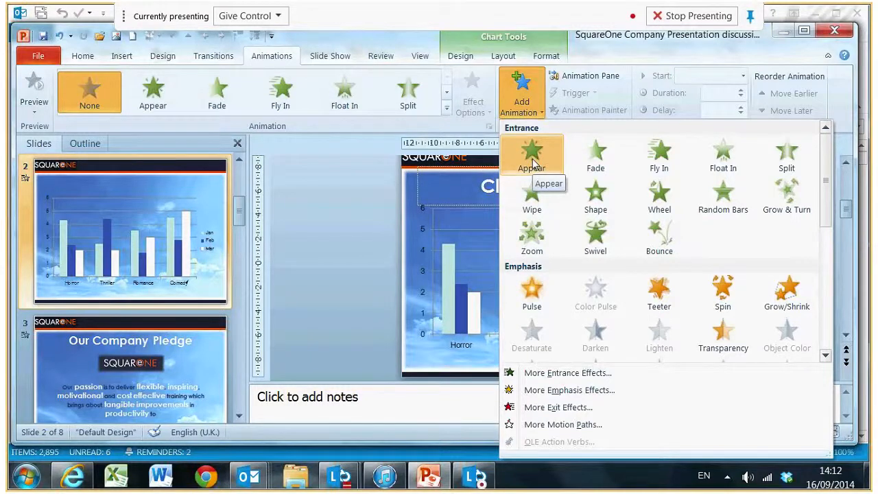
{"action": "left_click", "coordinate": [532, 154]}
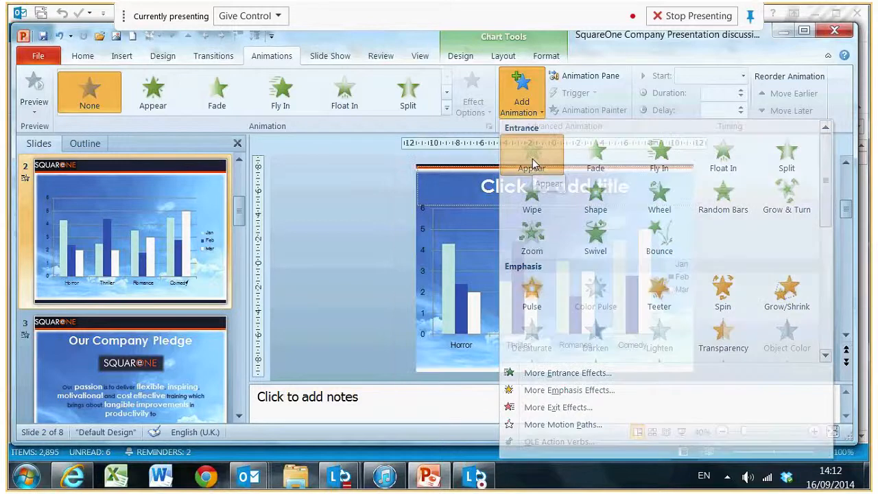
{"action": "left_click", "coordinate": [531, 158]}
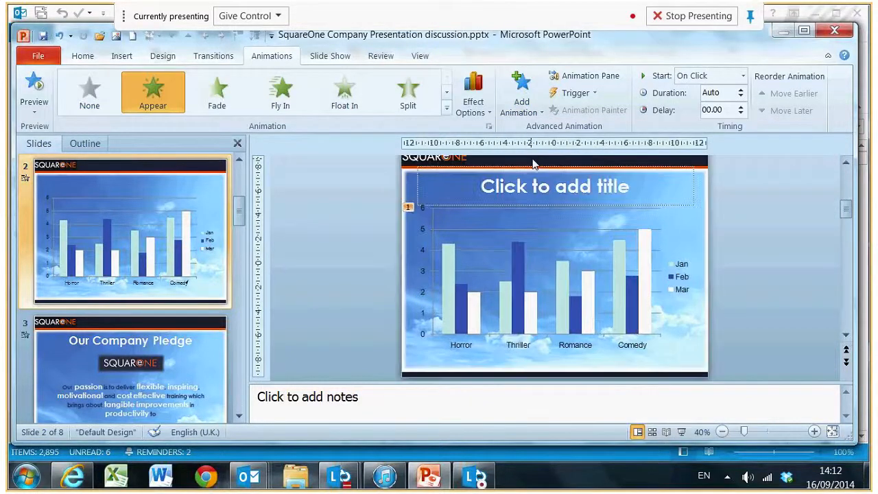
{"action": "mouse_move", "coordinate": [497, 143]}
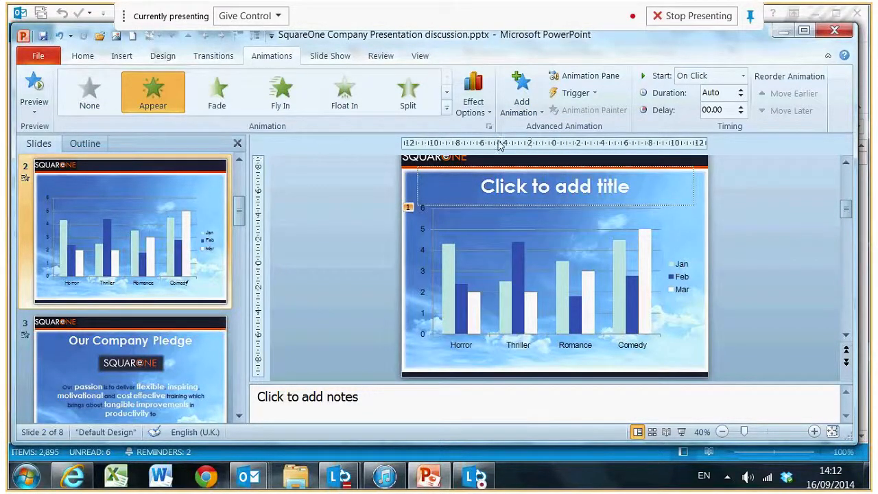
{"action": "mouse_move", "coordinate": [472, 93]}
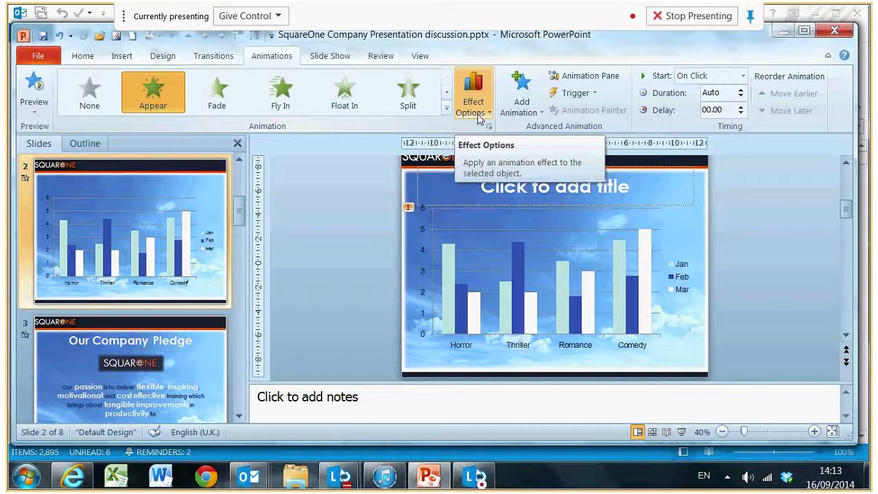
{"action": "left_click", "coordinate": [472, 93]}
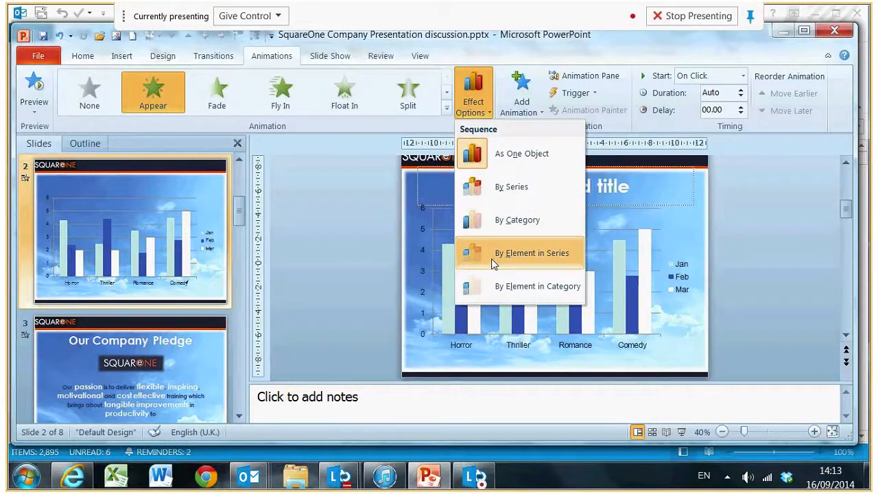
{"action": "mouse_move", "coordinate": [516, 255]}
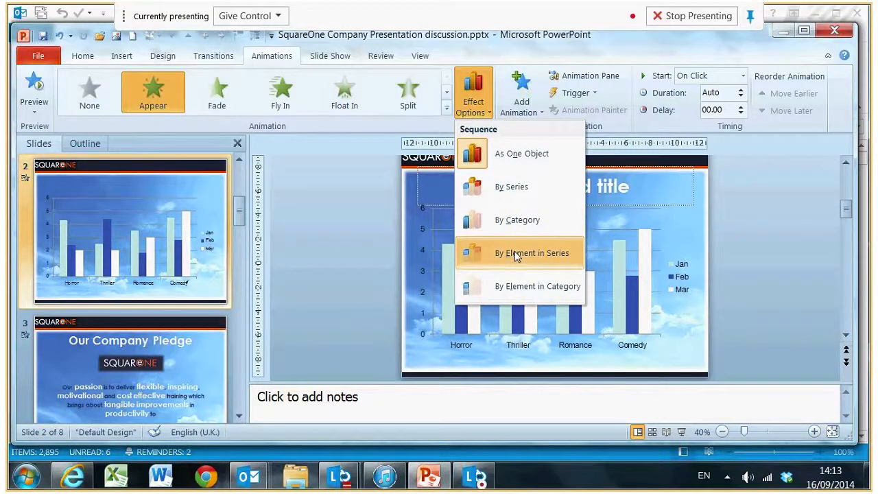
{"action": "left_click", "coordinate": [535, 253]}
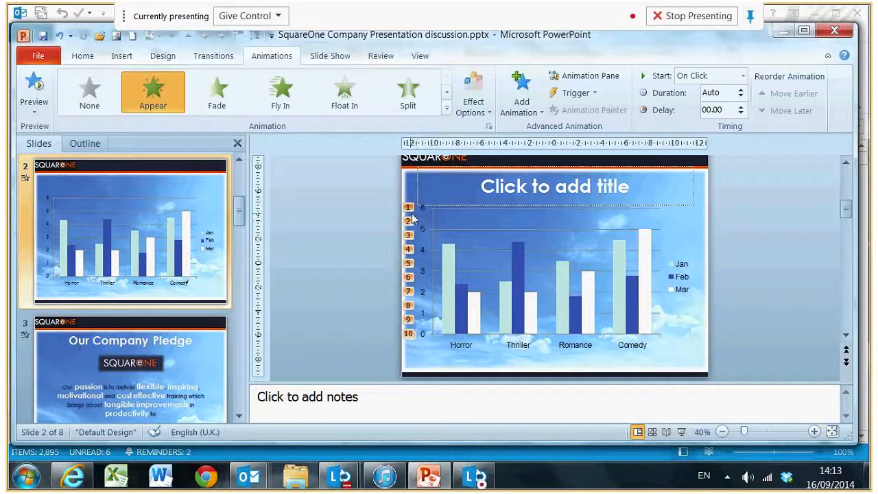
{"action": "mouse_move", "coordinate": [412, 282]}
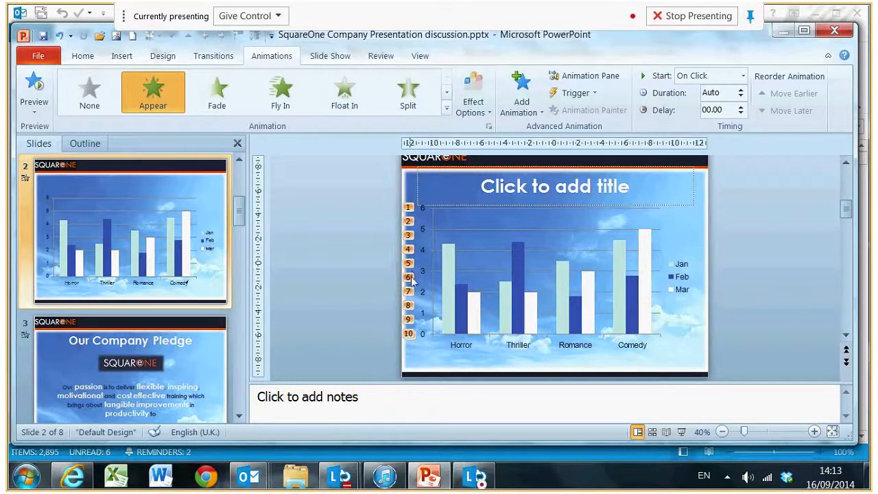
{"action": "mouse_move", "coordinate": [412, 305]}
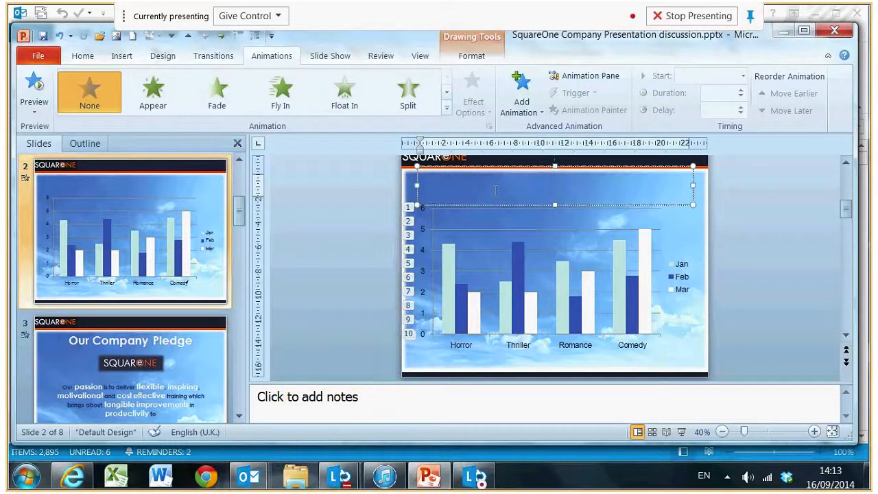
Step: Type 'Sales by Type of Film' as the slide 2 title
{"action": "type", "text": "Sales"}
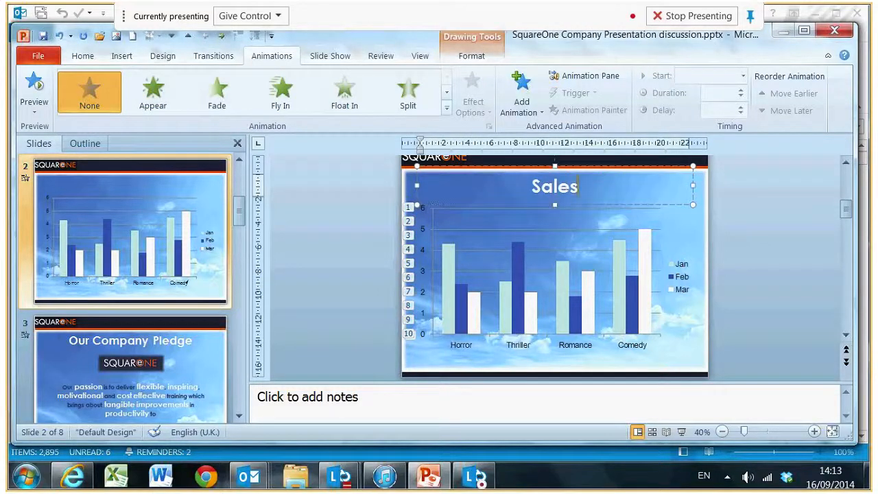
{"action": "type", "text": "by T"}
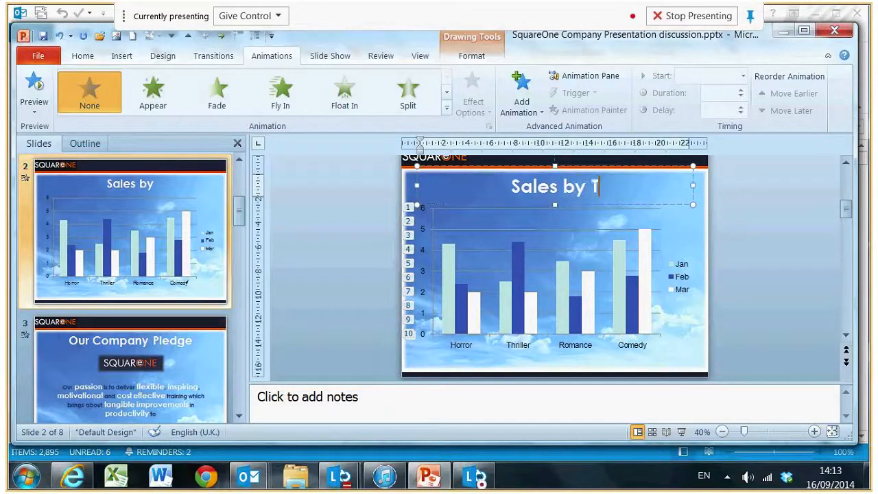
{"action": "type", "text": "ype of"}
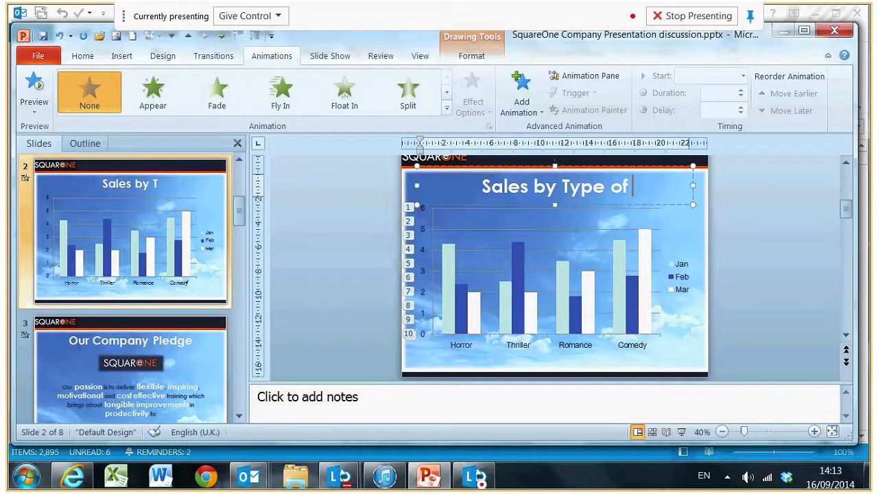
{"action": "type", "text": "Film"}
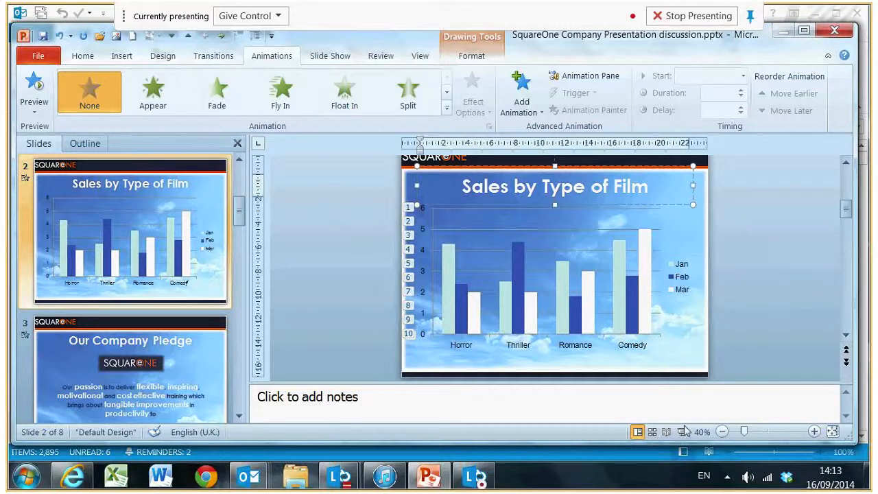
{"action": "mouse_move", "coordinate": [683, 431]}
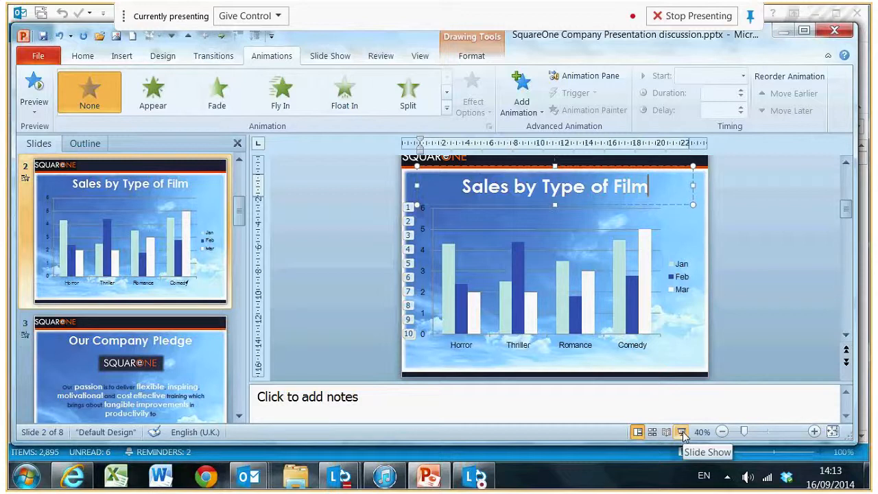
{"action": "left_click", "coordinate": [685, 431]}
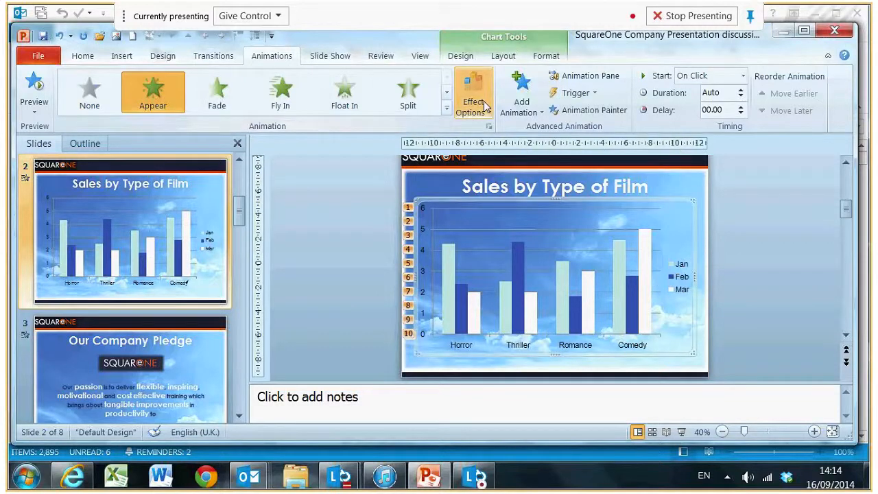
Step: Reopen the chart animation's Effect Options sequencing choices
{"action": "left_click", "coordinate": [472, 93]}
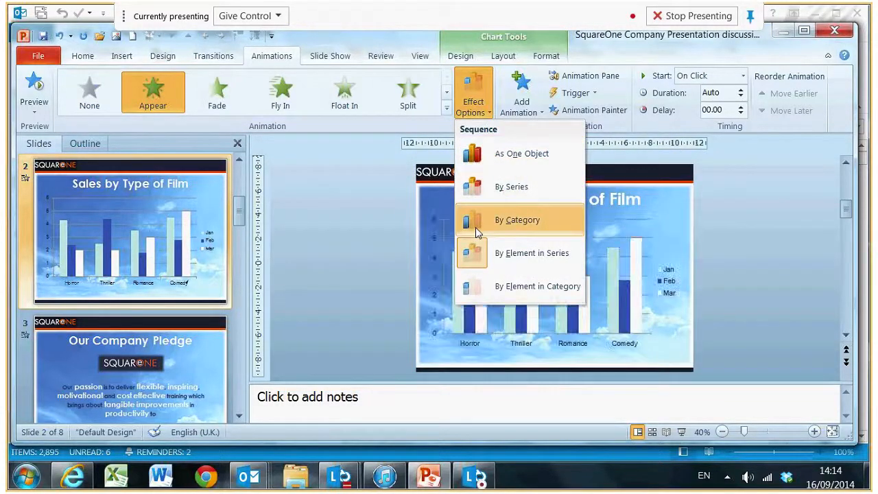
{"action": "mouse_move", "coordinate": [500, 187]}
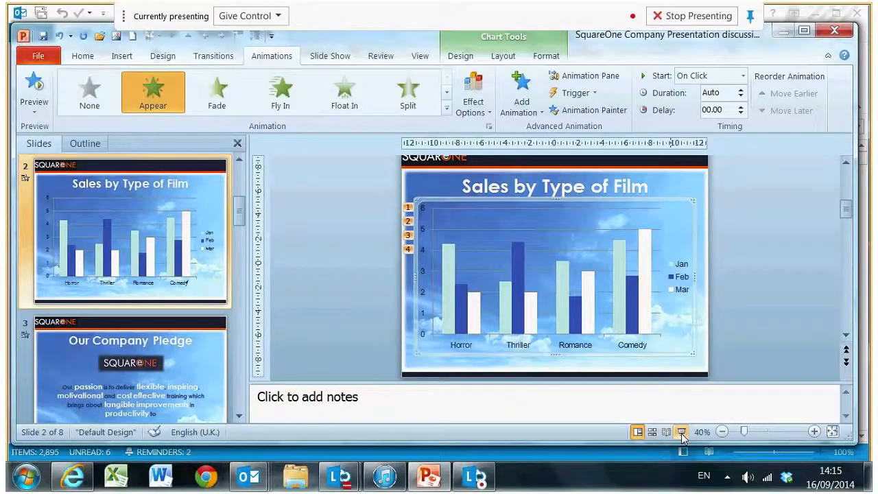
{"action": "mouse_move", "coordinate": [682, 431]}
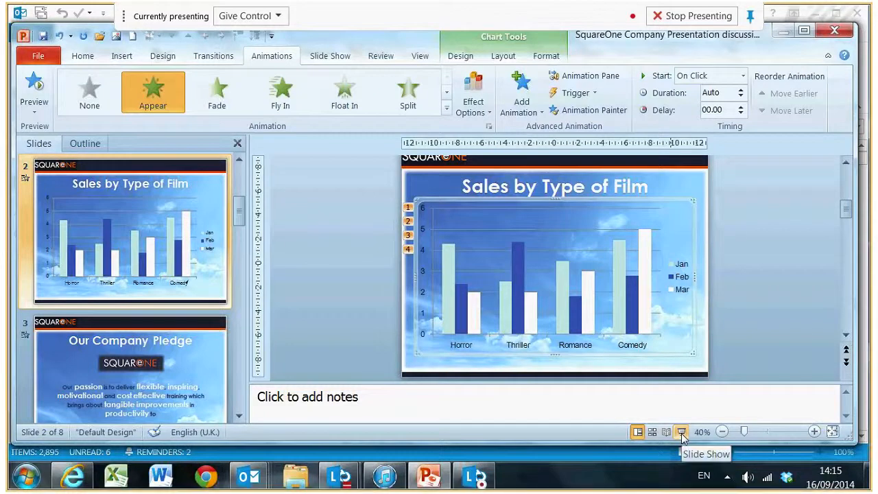